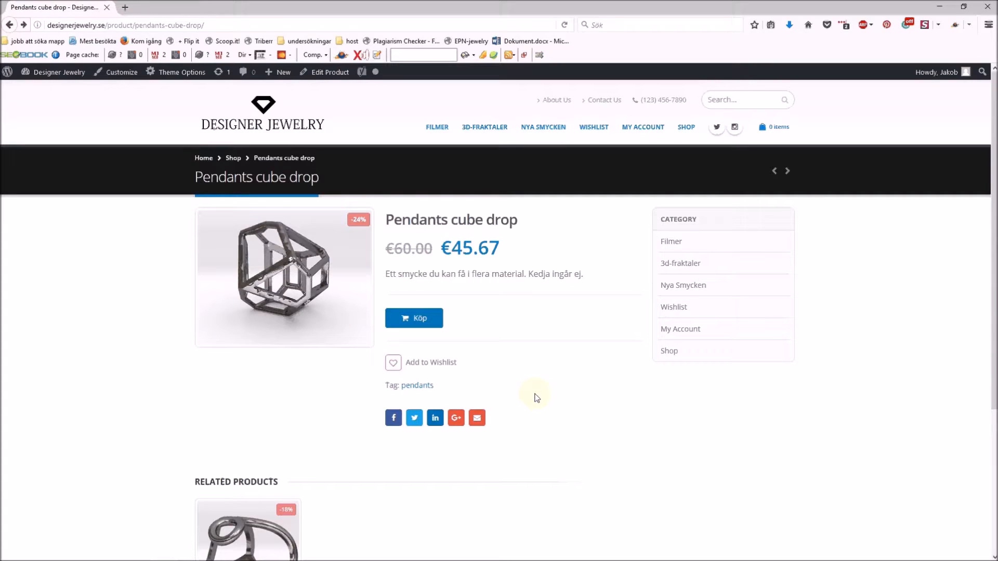
pyautogui.moveTo(568, 395)
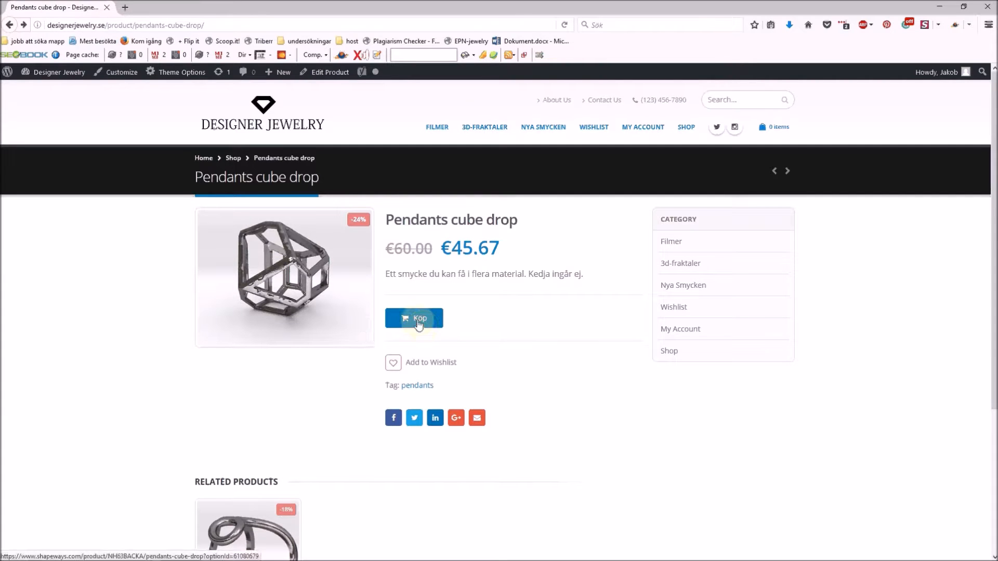
# Follow the Köp buy link to the pendant's Shapeways listing
pyautogui.click(414, 318)
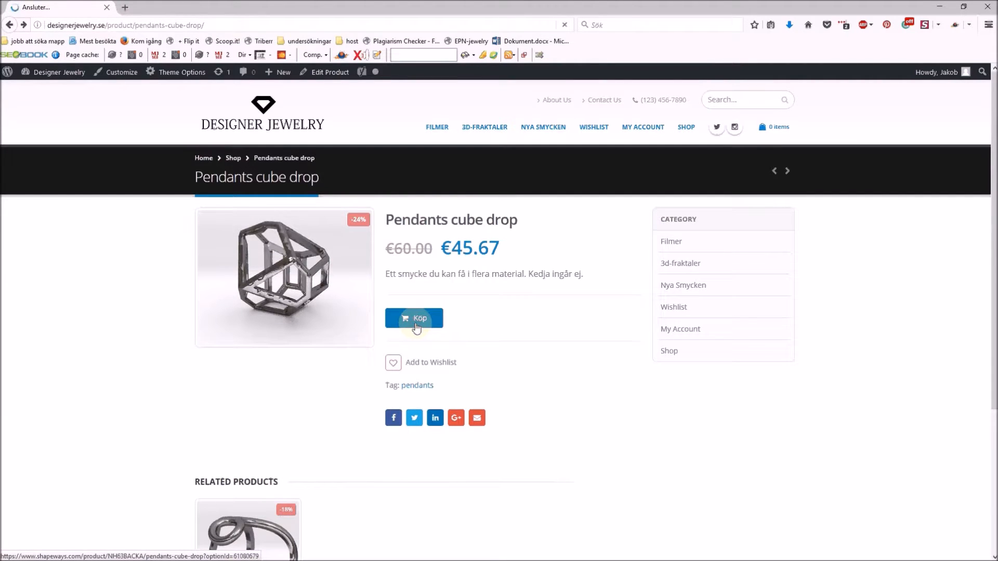
# Preview the cube drop in red and yellow plastic, then stainless steel at €9.14
pyautogui.click(414, 318)
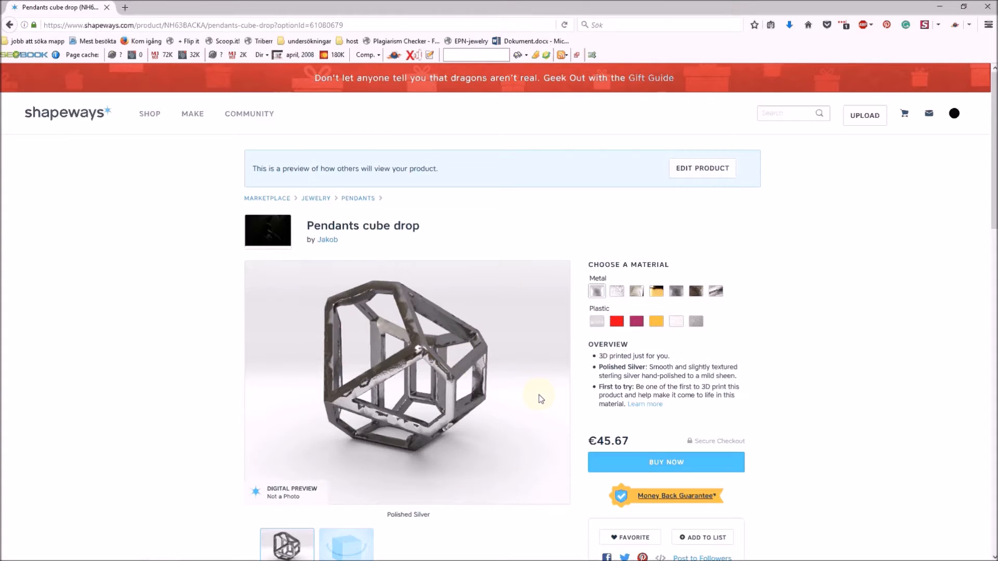
pyautogui.moveTo(715, 385)
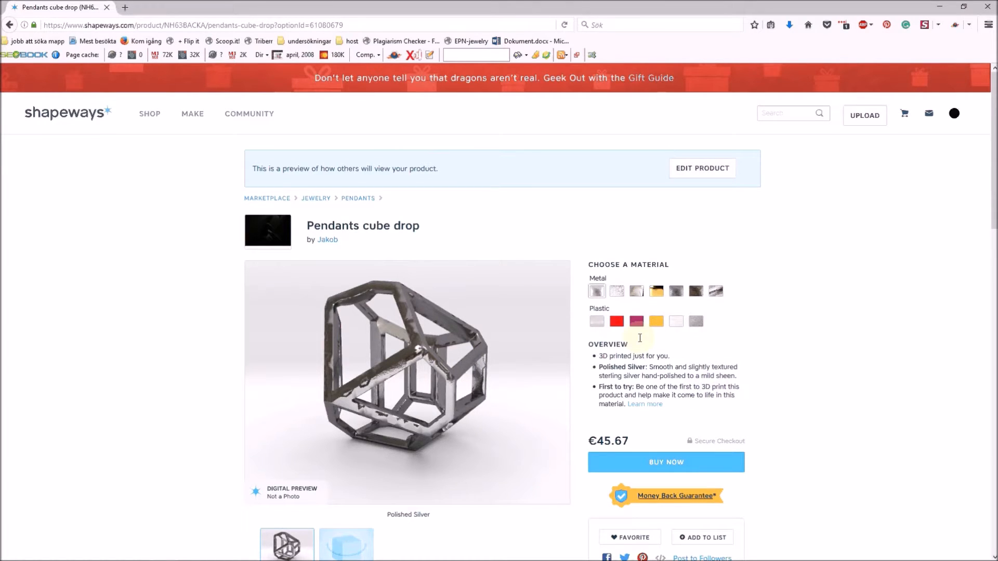
pyautogui.moveTo(616, 321)
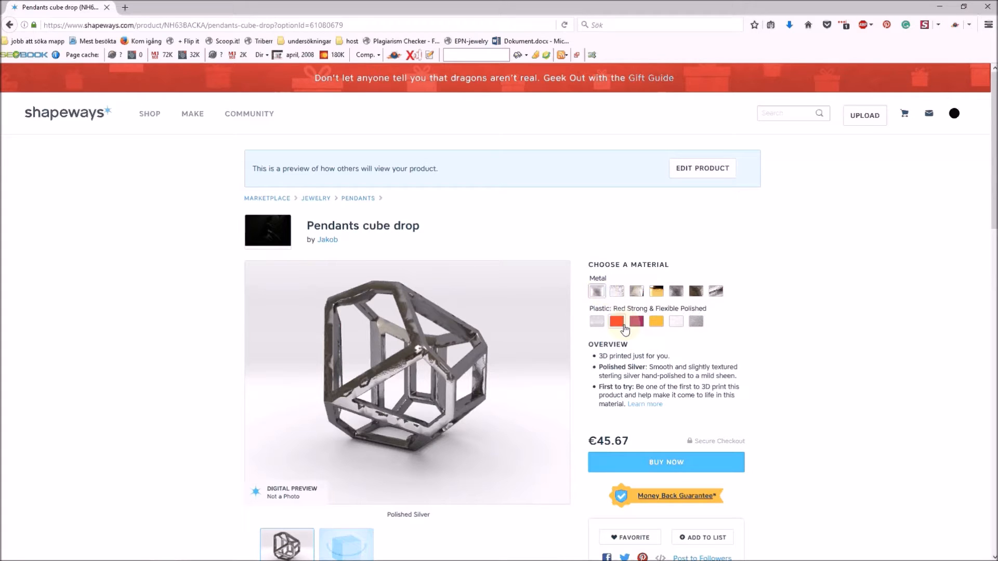
pyautogui.click(617, 321)
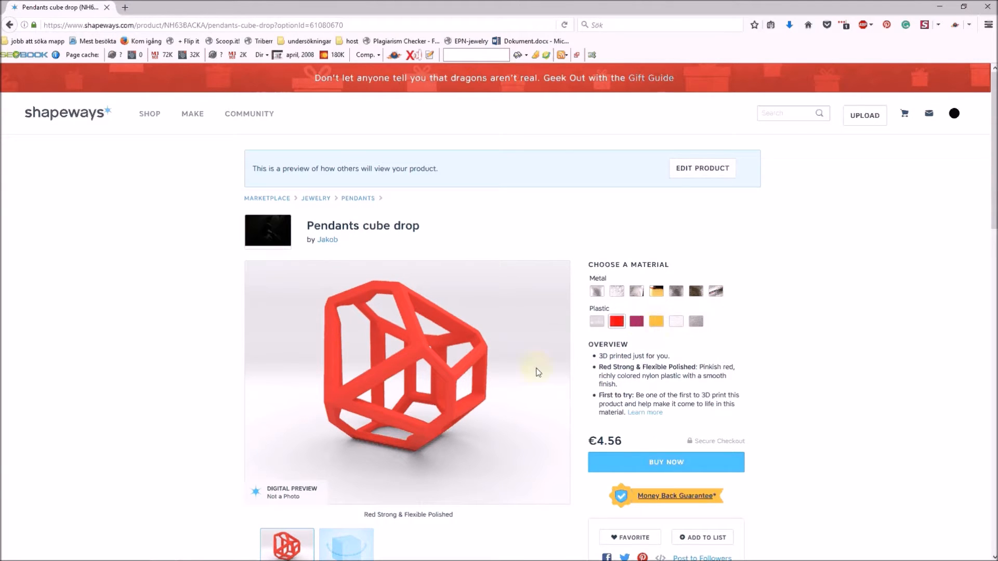
pyautogui.moveTo(656, 321)
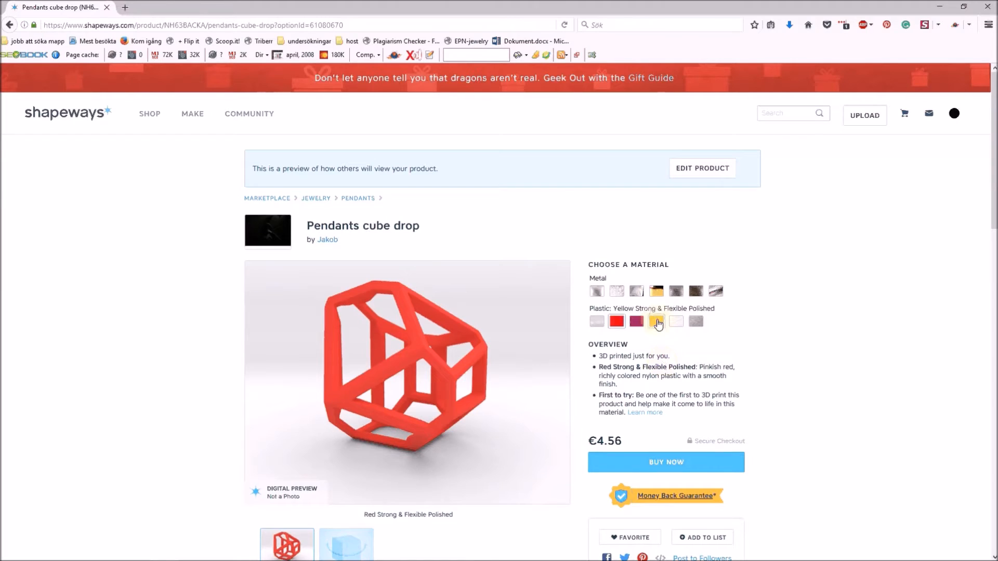
pyautogui.click(656, 321)
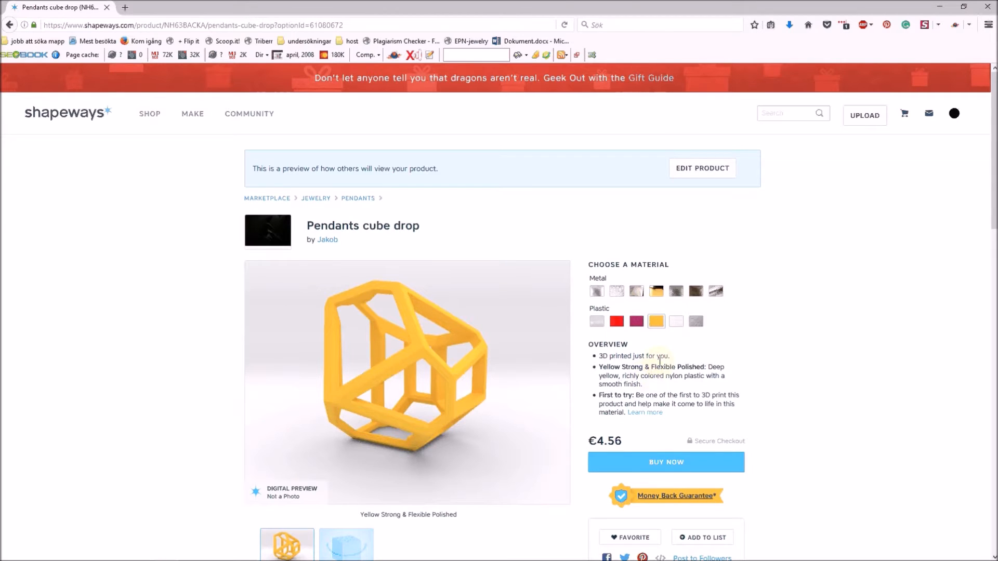
pyautogui.click(676, 292)
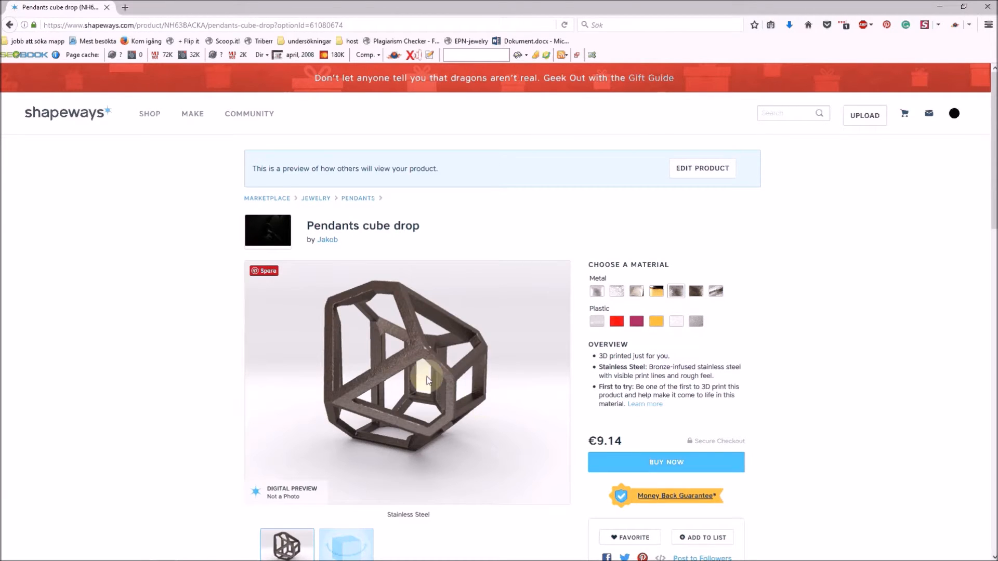
pyautogui.moveTo(430, 381); pyautogui.dragTo(446, 351)
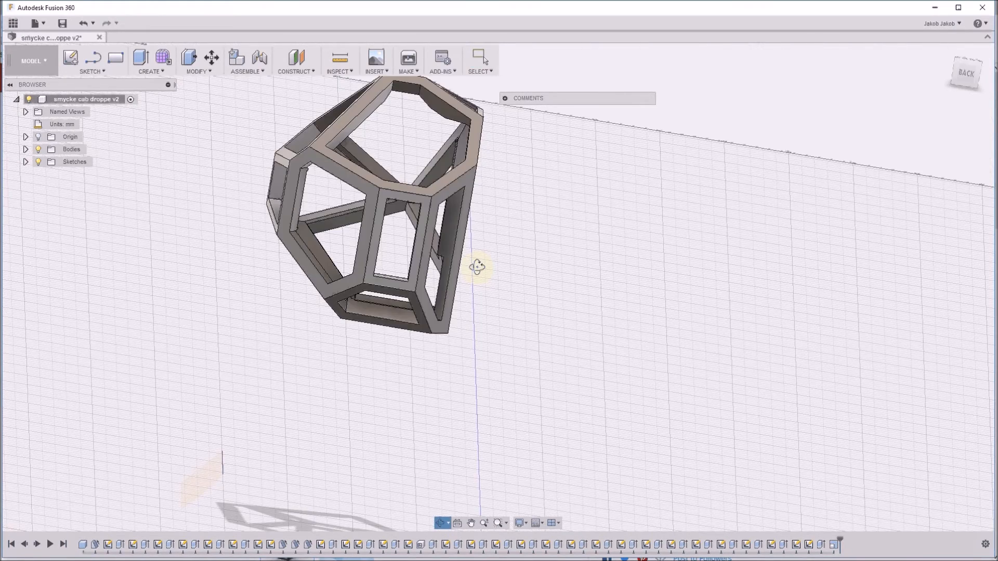
pyautogui.moveTo(476, 266); pyautogui.dragTo(473, 285)
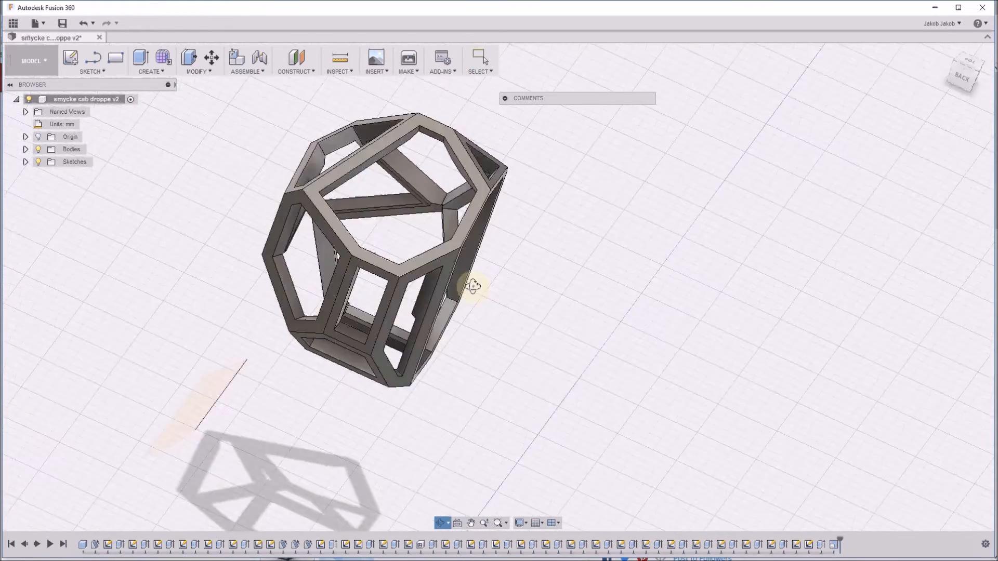
pyautogui.moveTo(471, 287); pyautogui.dragTo(531, 325)
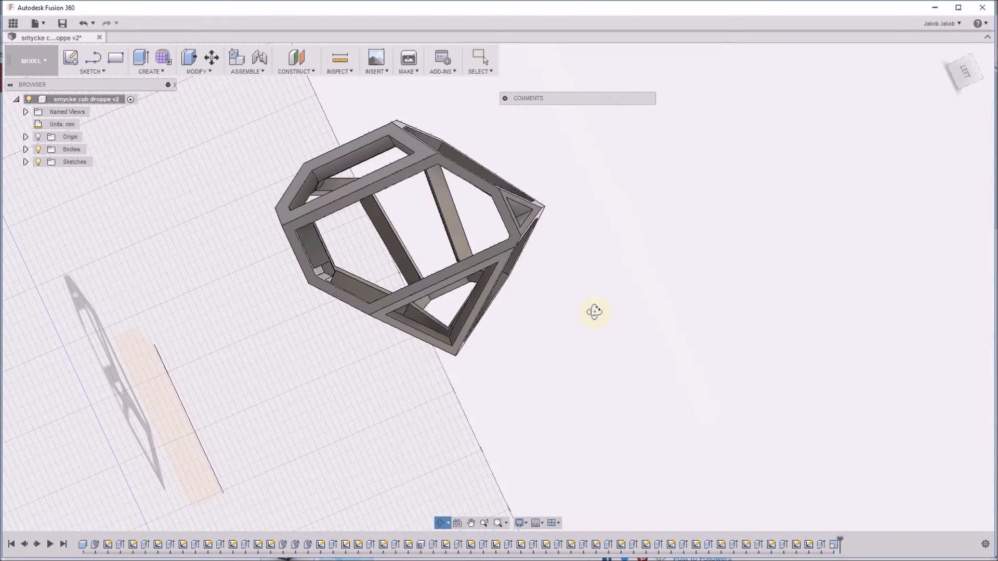
pyautogui.moveTo(593, 312); pyautogui.dragTo(573, 331)
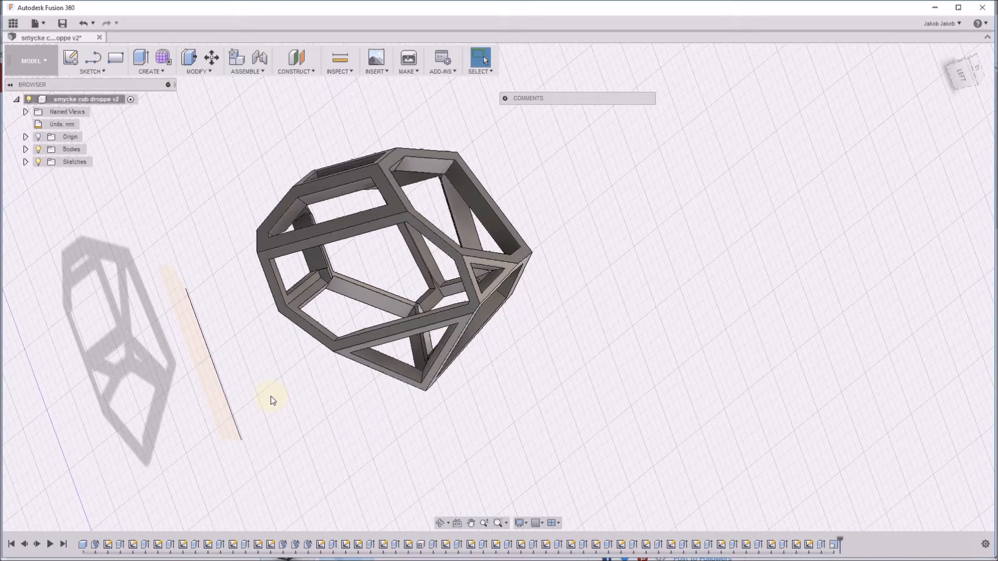
pyautogui.moveTo(188, 434)
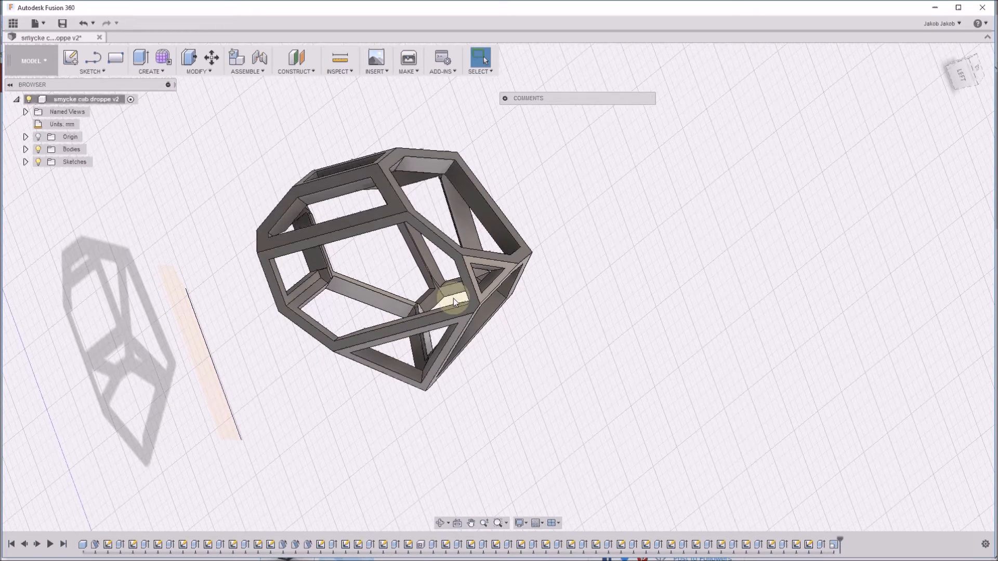
pyautogui.moveTo(462, 255)
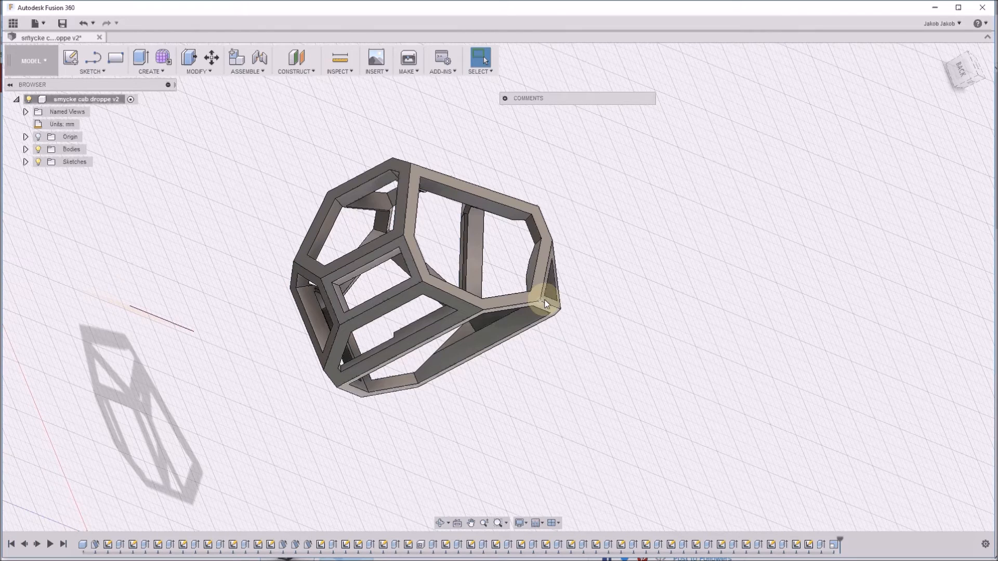
pyautogui.moveTo(821, 508)
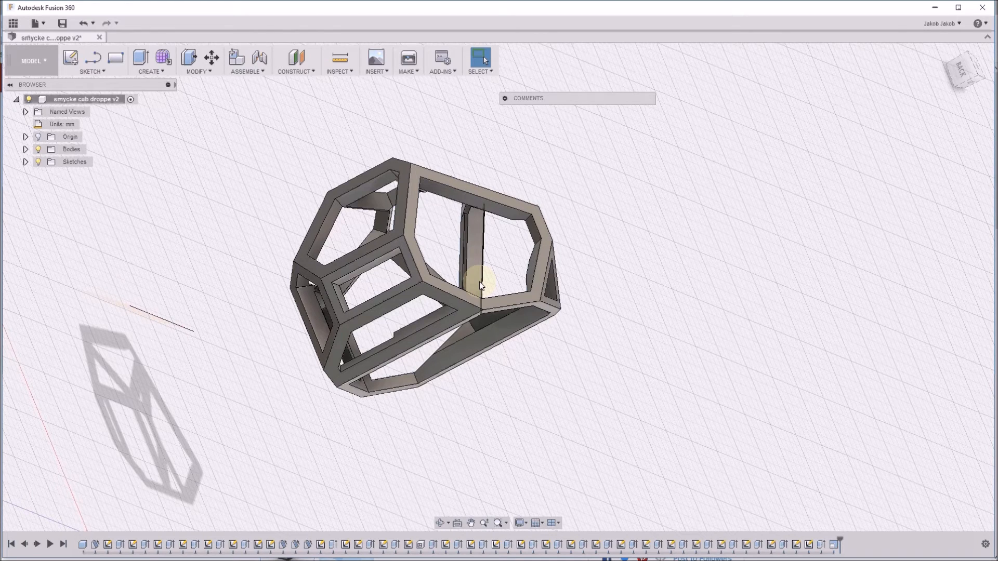
pyautogui.moveTo(495, 290)
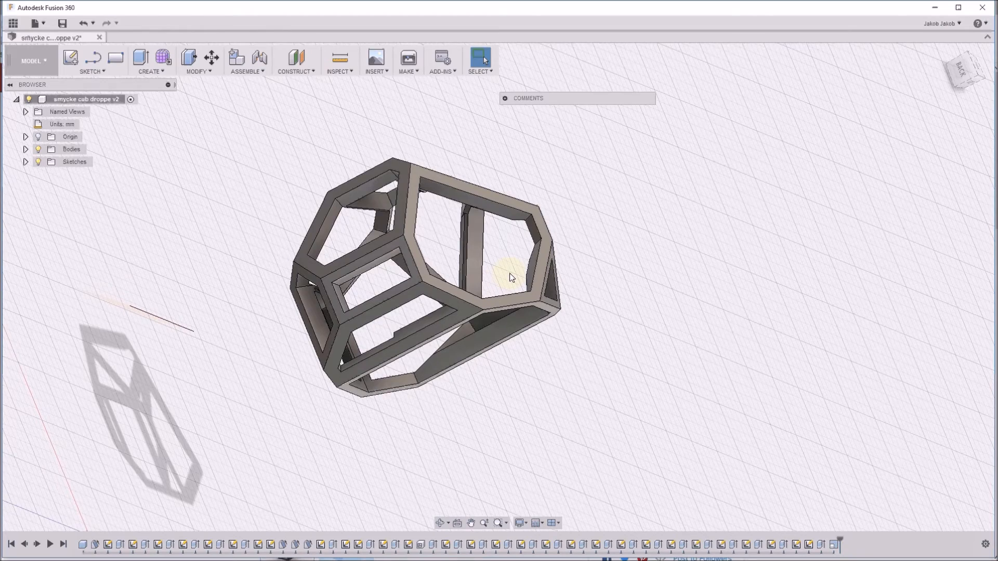
pyautogui.moveTo(509, 277); pyautogui.dragTo(480, 264)
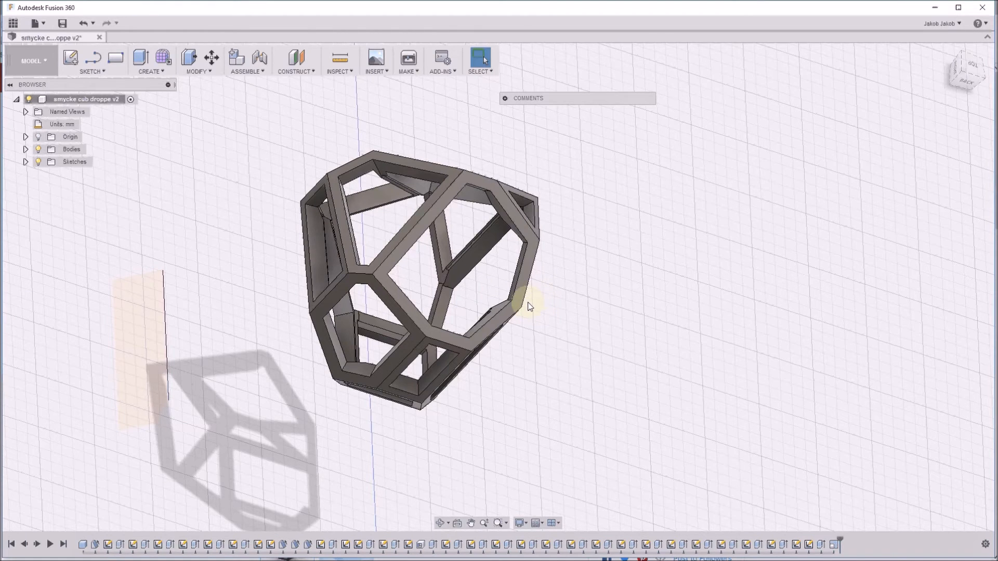
pyautogui.moveTo(490, 284)
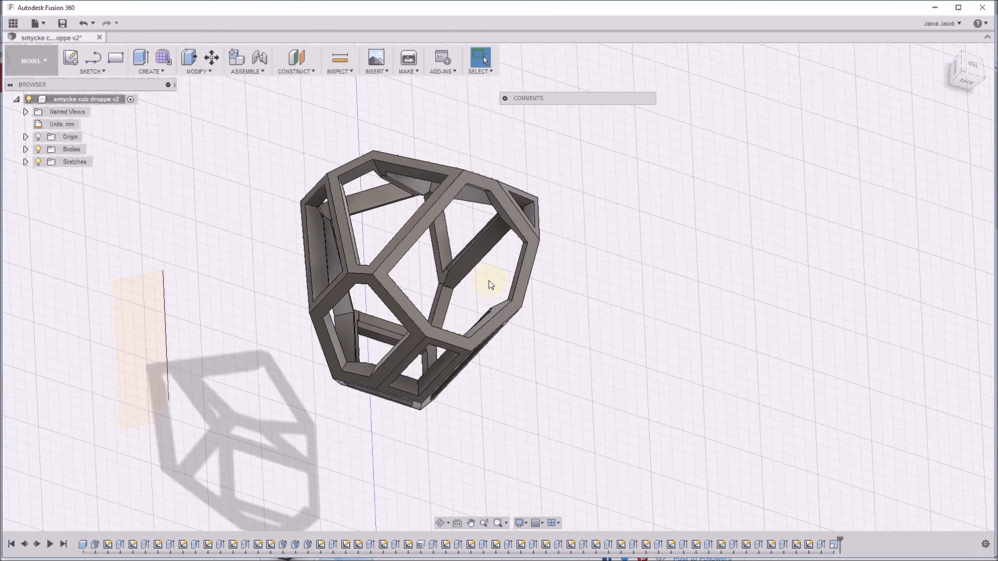
pyautogui.moveTo(490, 284); pyautogui.dragTo(446, 271)
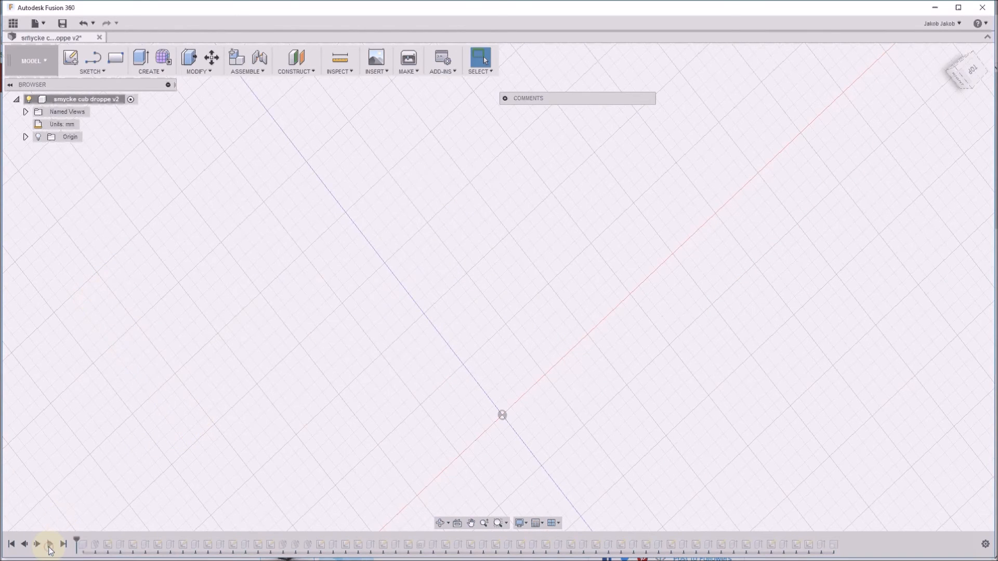
# Play the timeline from the empty start through to the finished hollow frame
pyautogui.click(49, 544)
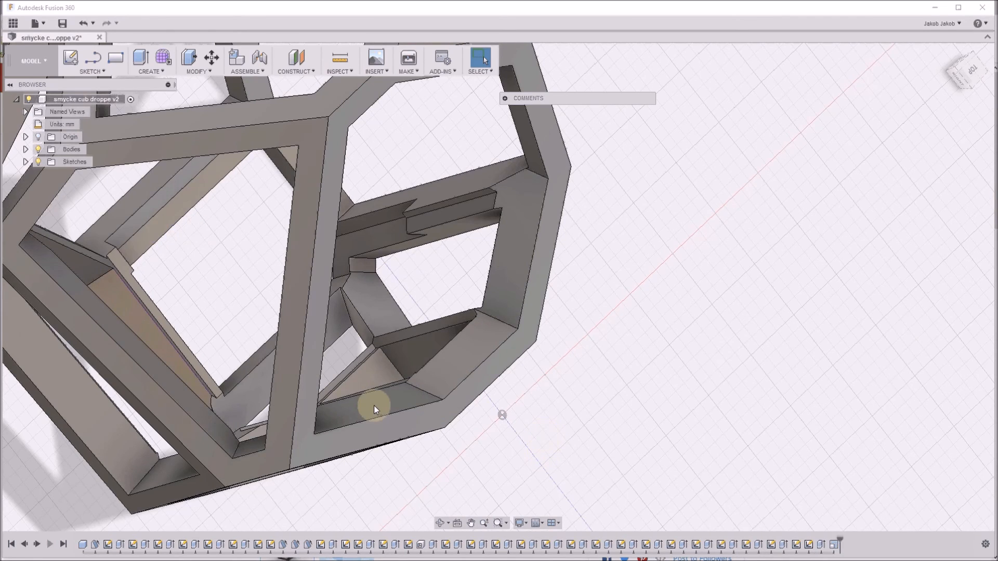
pyautogui.moveTo(375, 407); pyautogui.dragTo(573, 430)
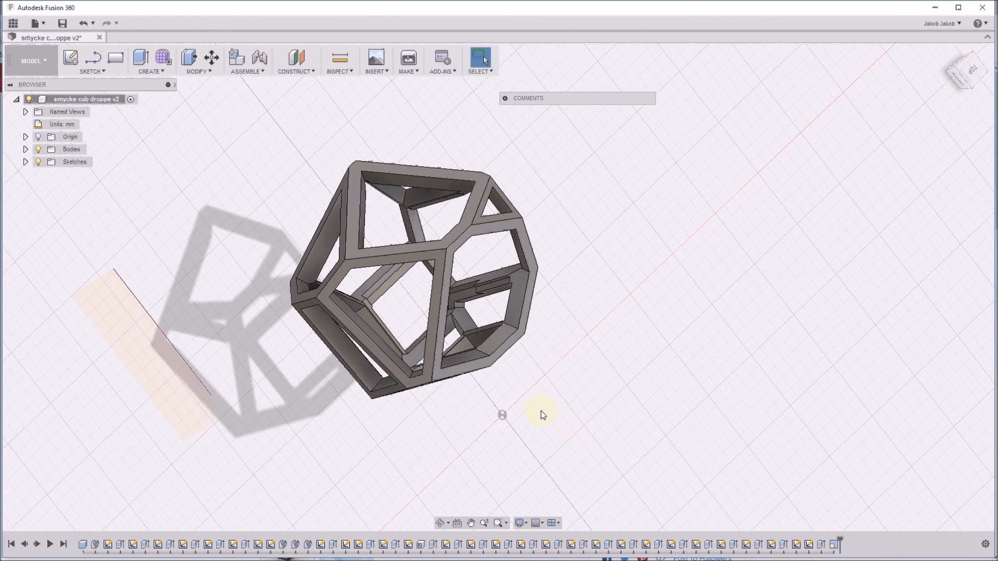
pyautogui.moveTo(541, 414); pyautogui.dragTo(570, 375)
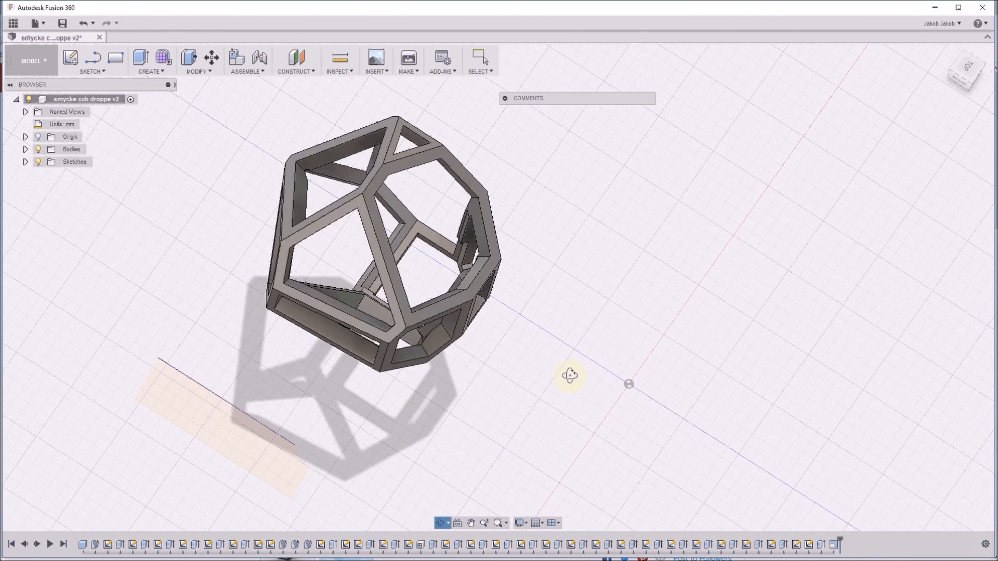